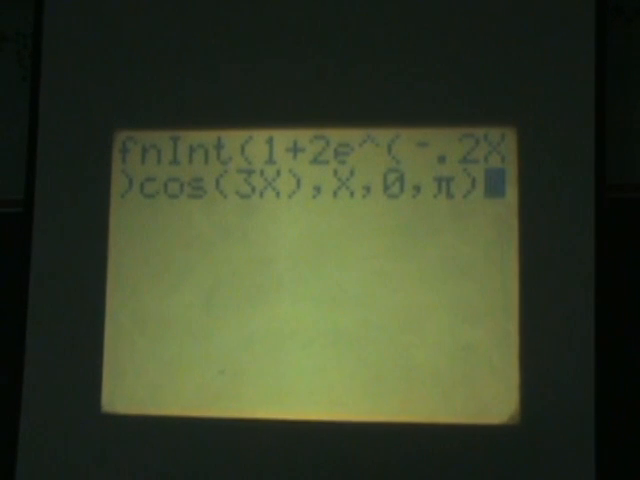
Confirm the entry so Y1 holds 1+2e^(-.2X)cos(3X)
{"action": "key", "text": "Enter"}
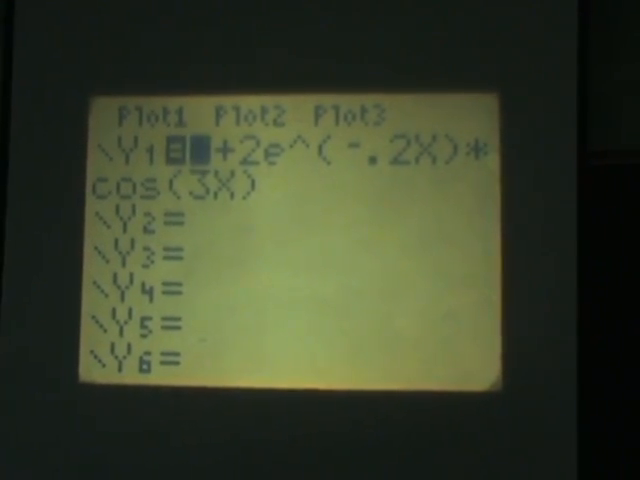
Graph Y1 as a damped oscillation and start evaluating it at another x-value
{"action": "key", "text": "graph"}
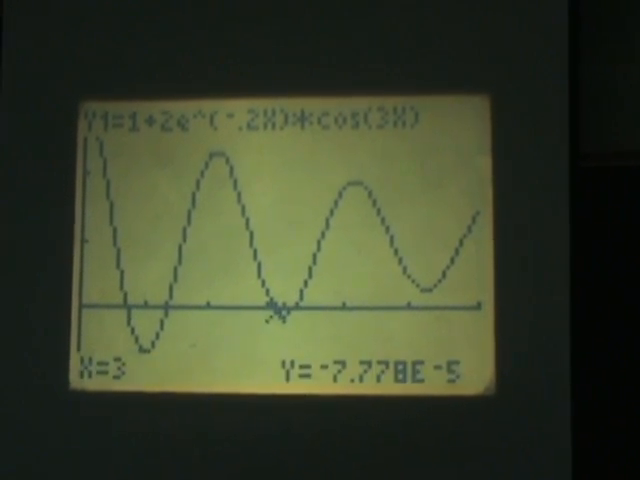
{"action": "key", "text": "right"}
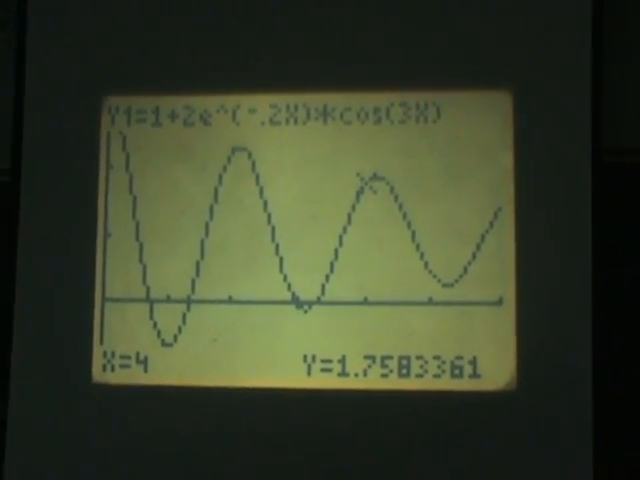
Evaluate Y1 at X=4, giving about 1.7583361
{"action": "key", "text": "enter"}
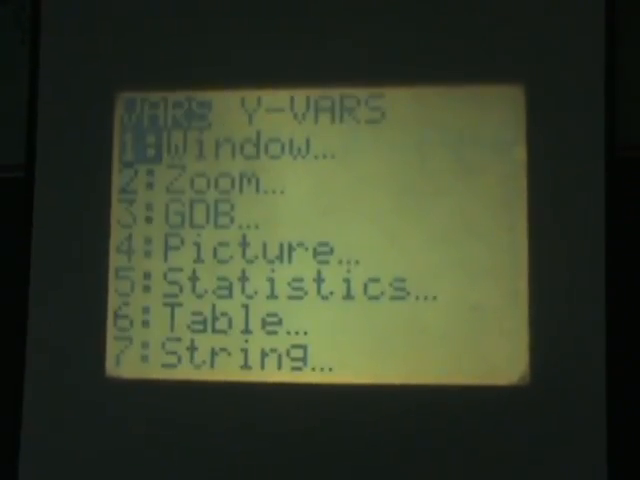
{"action": "key", "text": "Enter"}
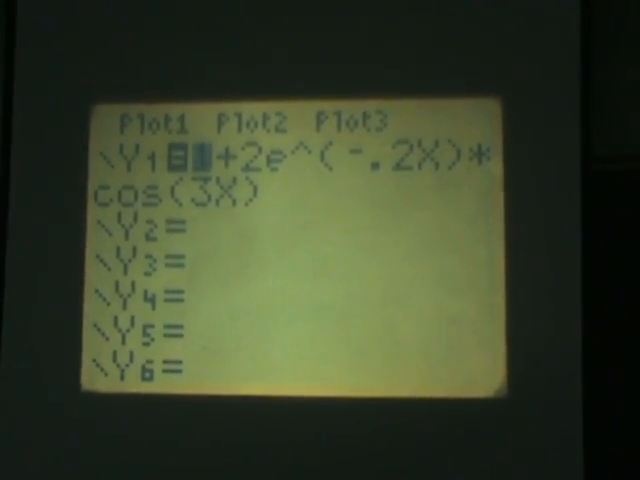
Return to the home screen and insert Y1 into a new fnInt( integral
{"action": "key", "text": "enter"}
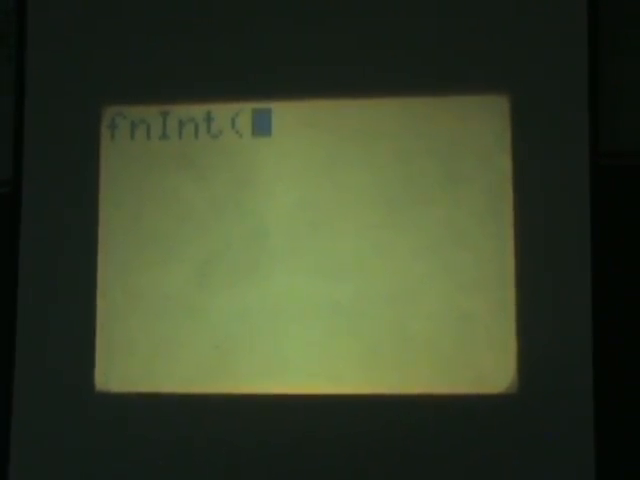
{"action": "key", "text": "vars"}
{"action": "type", "text": "Y₁,"}
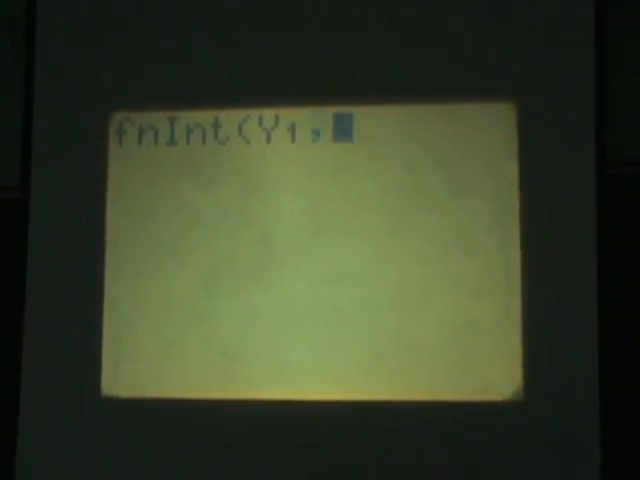
Evaluate fnInt(Y1,X,0,1), giving about 1.15679764
{"action": "type", "text": "X,0"}
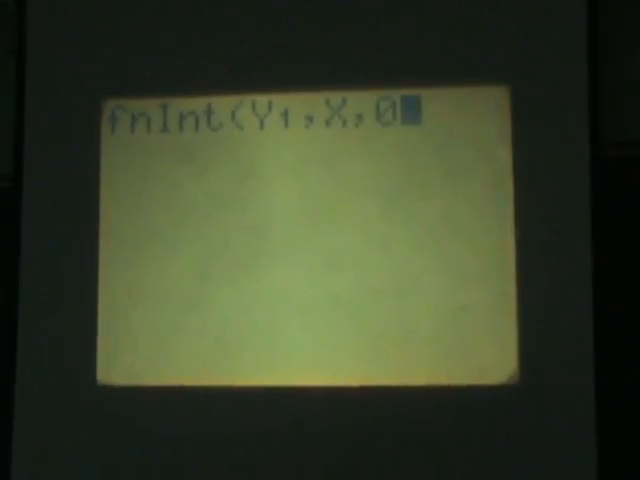
{"action": "type", "text": ",1"}
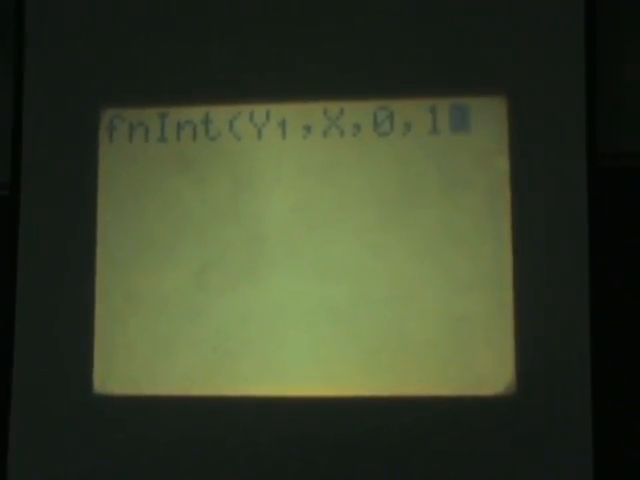
{"action": "key", "text": "Enter"}
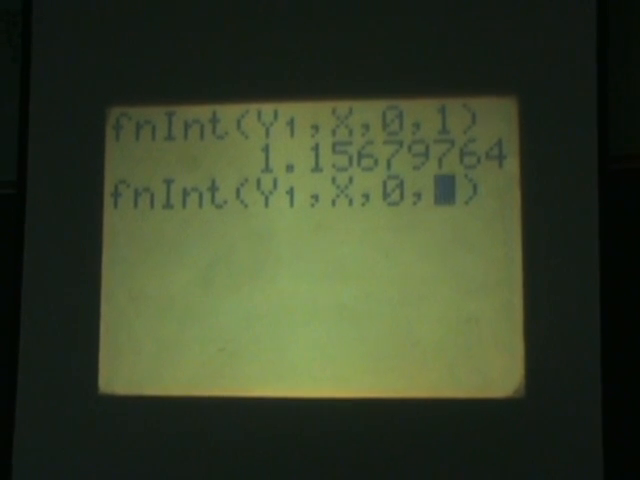
Change the upper limit to 2 and evaluate fnInt(Y1,X,0,2), giving about 1.89145626
{"action": "type", "text": "2"}
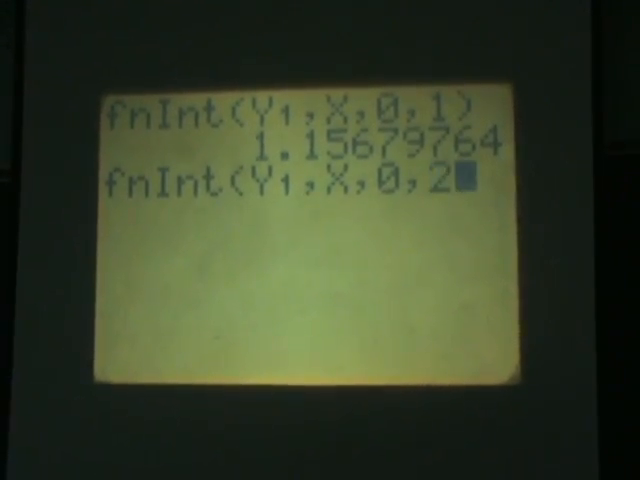
{"action": "key", "text": "enter"}
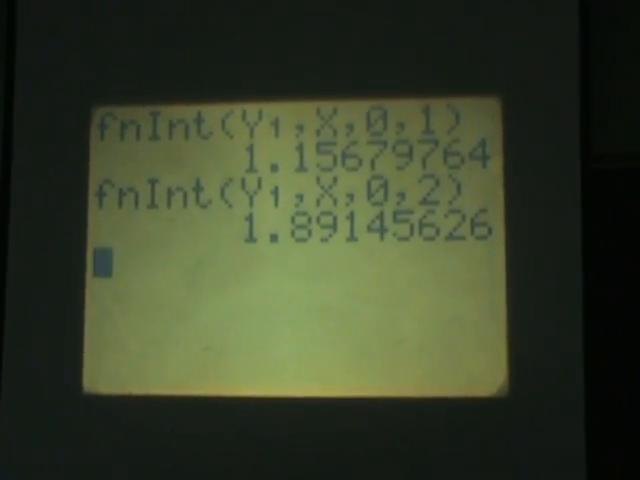